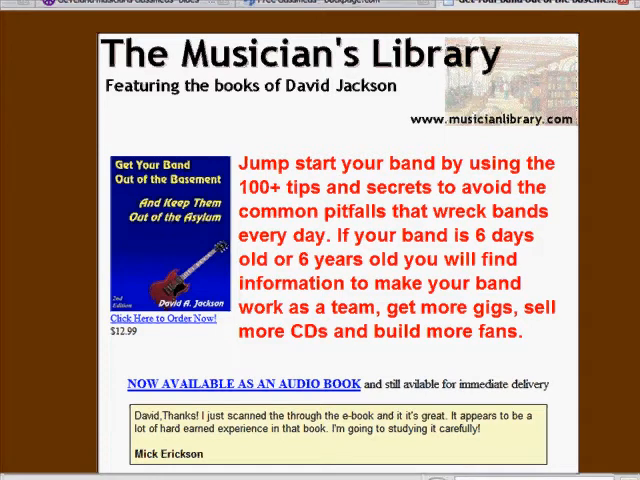
{"action": "mouse_move", "coordinate": [176, 38]}
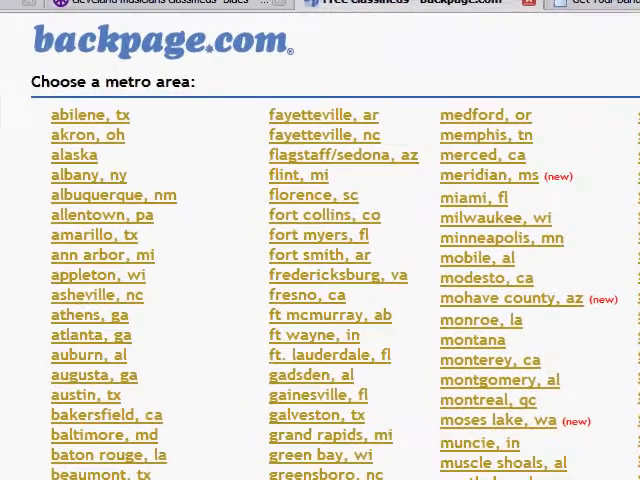
Choose Cleveland, OH from Backpage's metro list
{"action": "scroll", "scroll_direction": "down", "scroll_amount": 3}
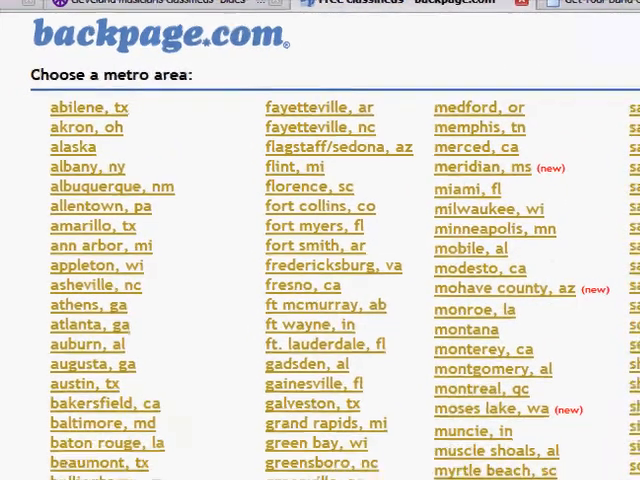
{"action": "scroll", "scroll_direction": "down", "scroll_amount": 3}
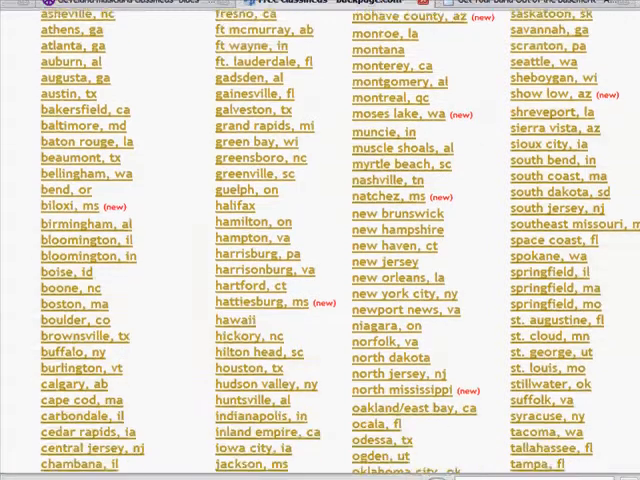
{"action": "scroll", "scroll_direction": "down", "scroll_amount": 3}
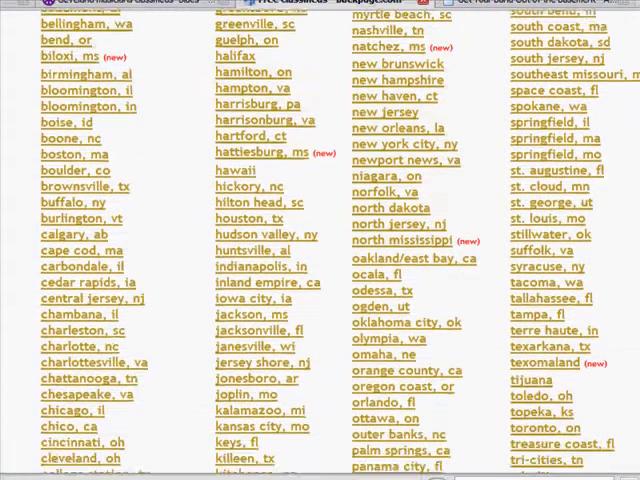
{"action": "scroll", "scroll_direction": "down", "scroll_amount": 3}
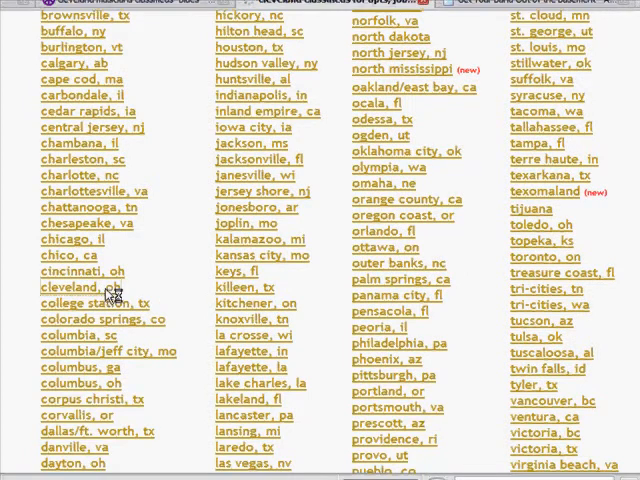
{"action": "left_click", "coordinate": [62, 288]}
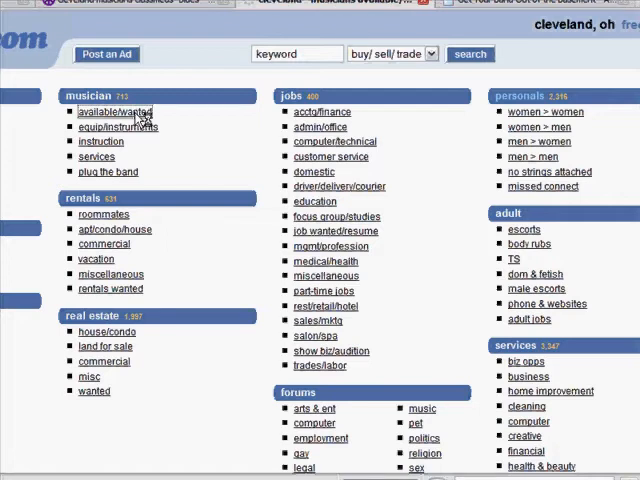
Show the musicians available/wanted listings for Cleveland
{"action": "left_click", "coordinate": [112, 112]}
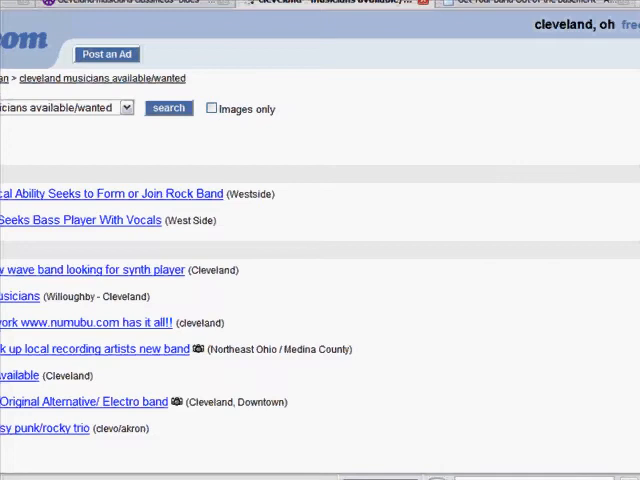
{"action": "scroll", "scroll_direction": "down", "scroll_amount": 3}
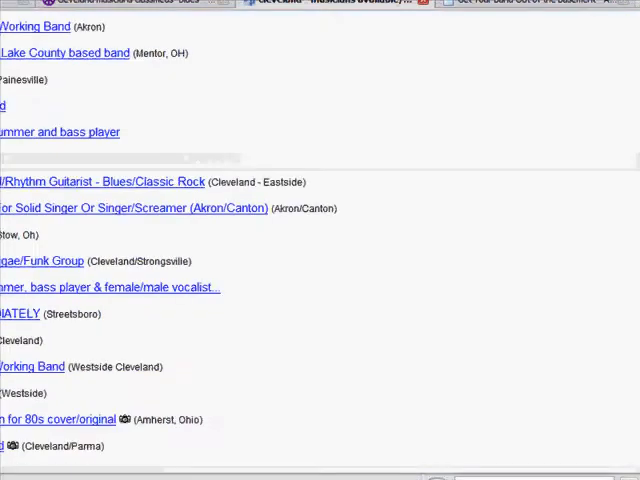
{"action": "scroll", "scroll_direction": "down", "scroll_amount": 3}
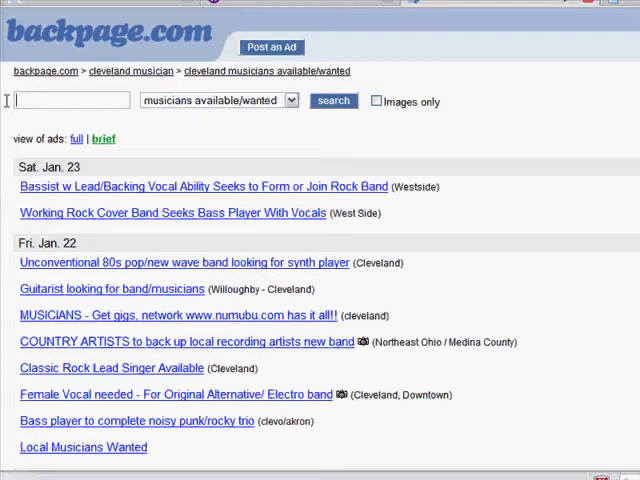
Search the Cleveland musician ads for 'Blues' and copy the results' RSS feed address
{"action": "type", "text": "Blues"}
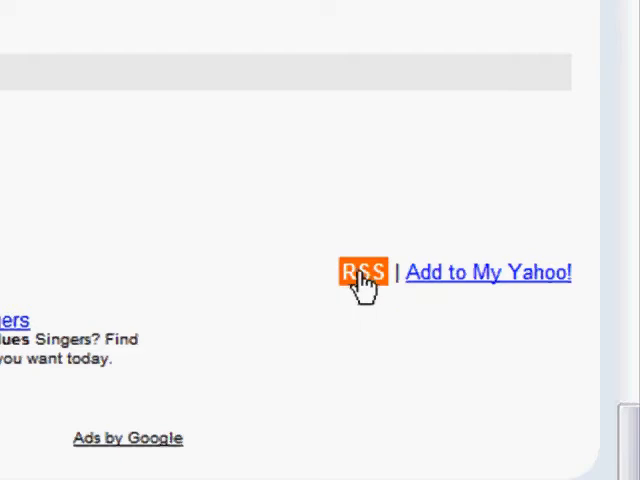
{"action": "right_click", "coordinate": [364, 272]}
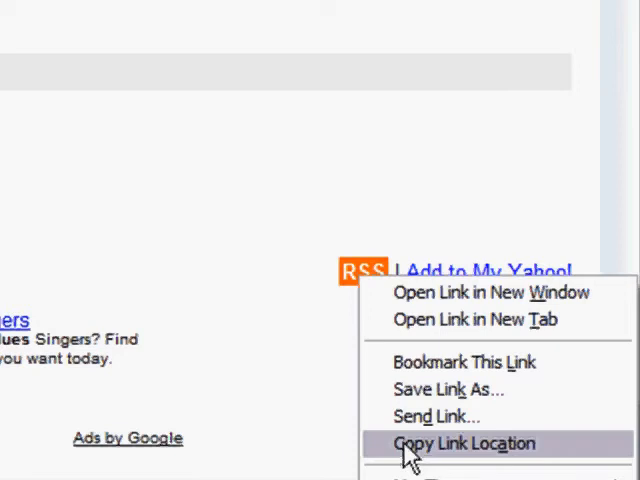
{"action": "left_click", "coordinate": [460, 444]}
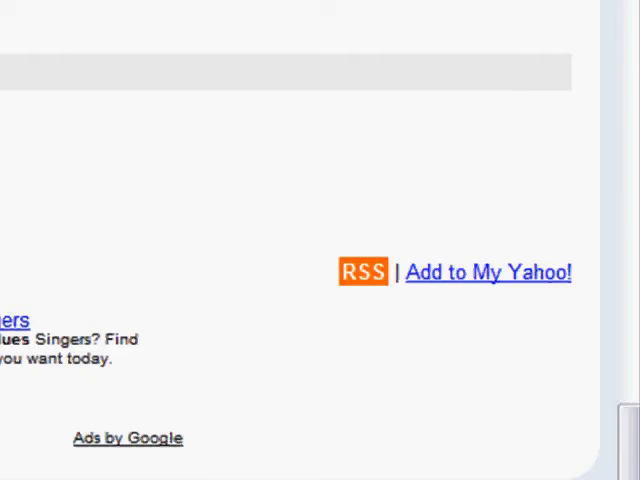
Create a new label named 'Bass Player' via Feed > Add > Label
{"action": "scroll", "scroll_direction": "left", "scroll_amount": 3}
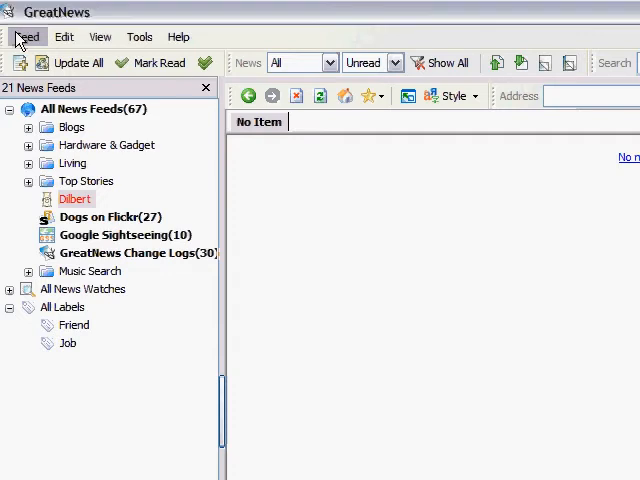
{"action": "left_click", "coordinate": [28, 36]}
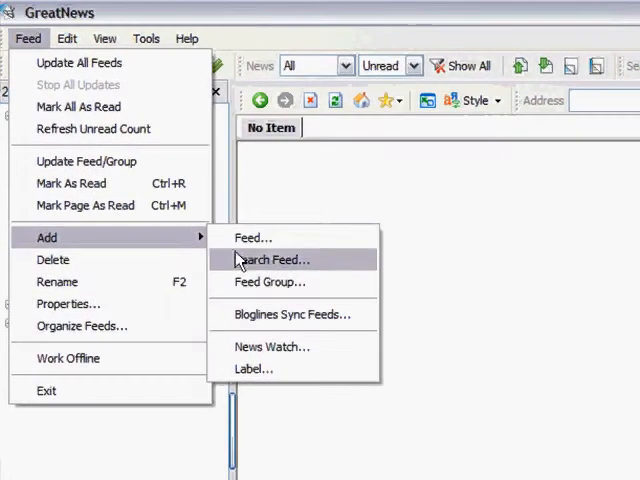
{"action": "left_click", "coordinate": [252, 368]}
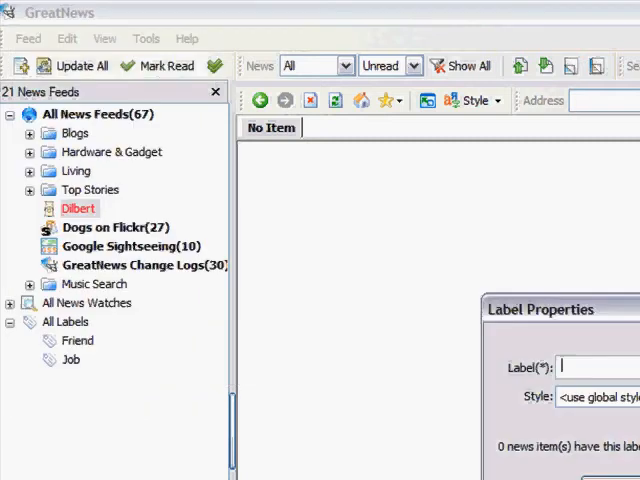
{"action": "type", "text": "Bas"}
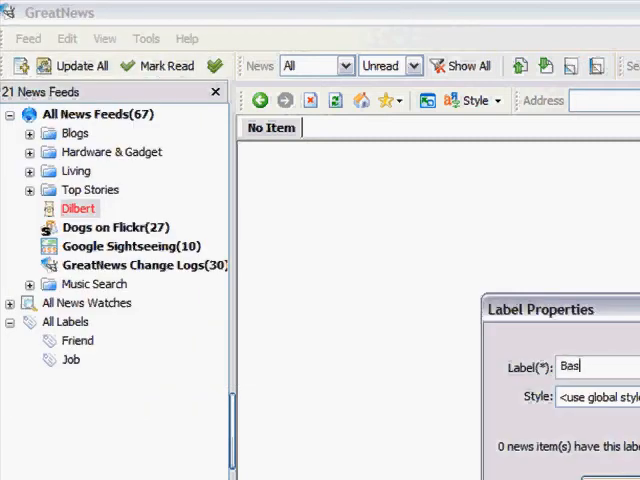
{"action": "type", "text": "s Player"}
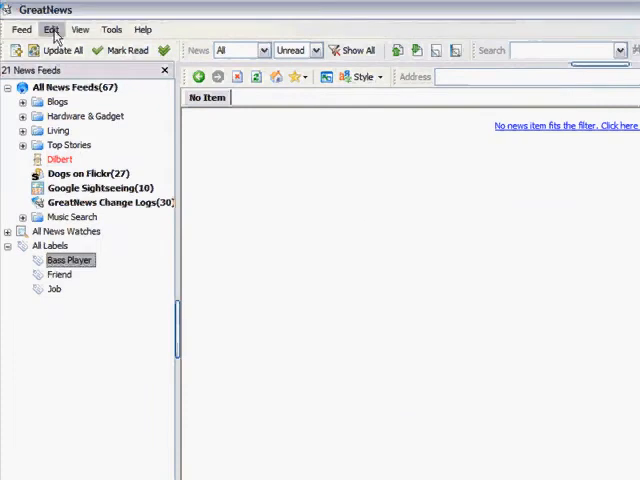
Create a second label named 'Drummer'
{"action": "left_click", "coordinate": [20, 28]}
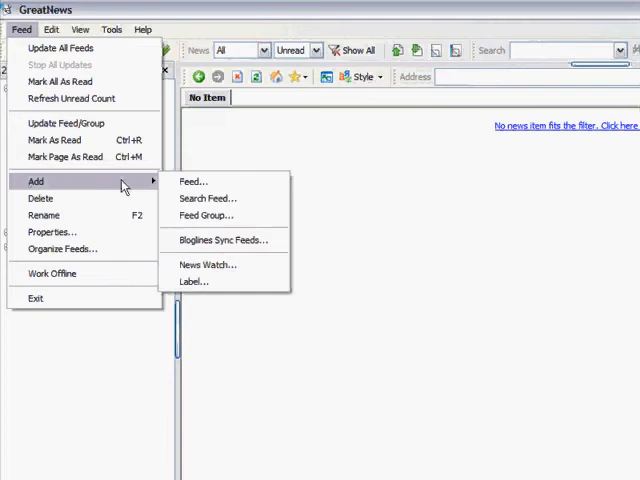
{"action": "left_click", "coordinate": [194, 280]}
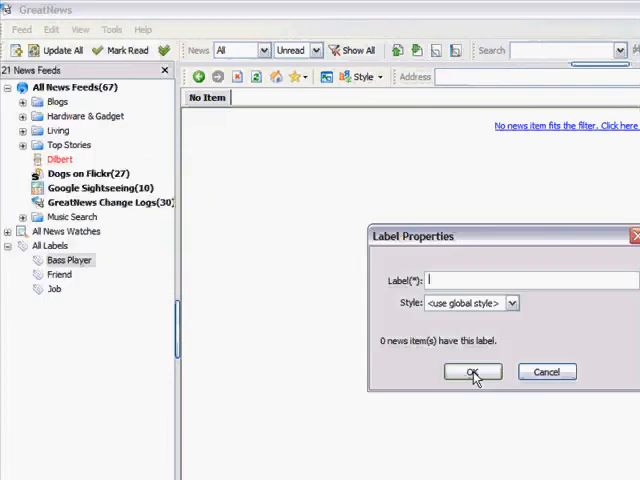
{"action": "type", "text": "Drummer"}
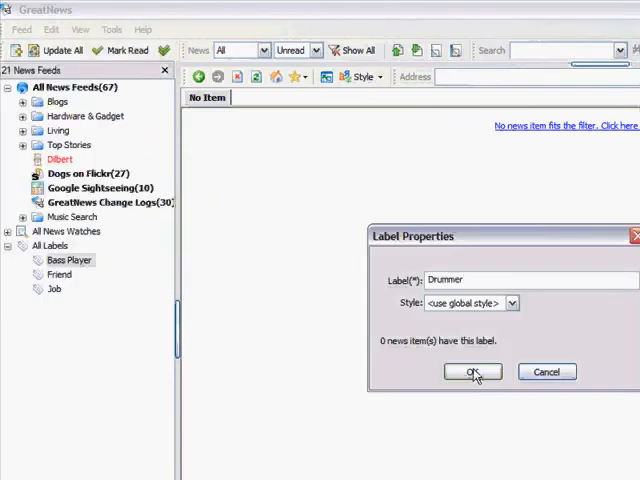
{"action": "left_click", "coordinate": [472, 372]}
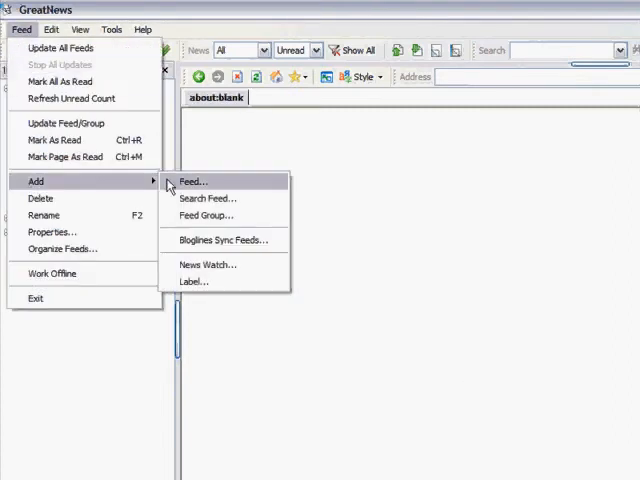
Create a feed group named 'Music Search'
{"action": "left_click", "coordinate": [204, 216]}
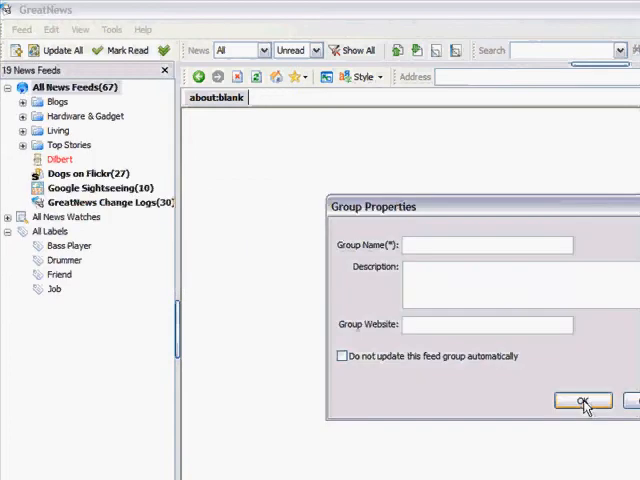
{"action": "type", "text": "Music Sear"}
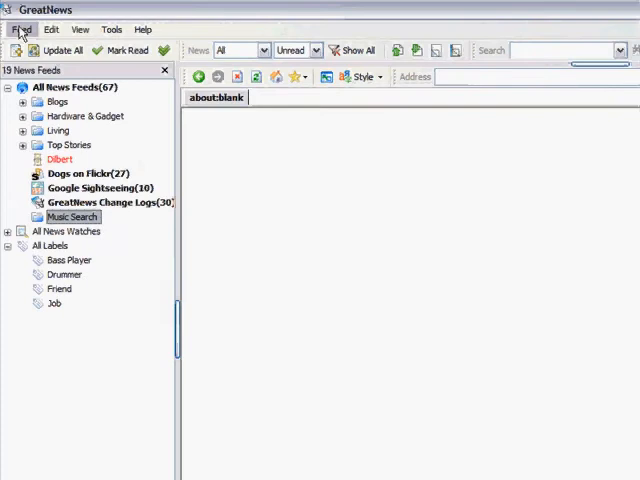
Subscribe to the Backpage Cleveland Blues feed URL and file it under the Music Search group
{"action": "left_click", "coordinate": [20, 28]}
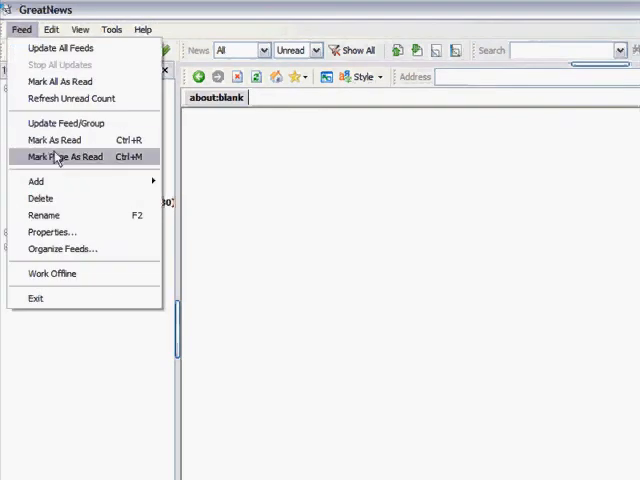
{"action": "left_click", "coordinate": [36, 196]}
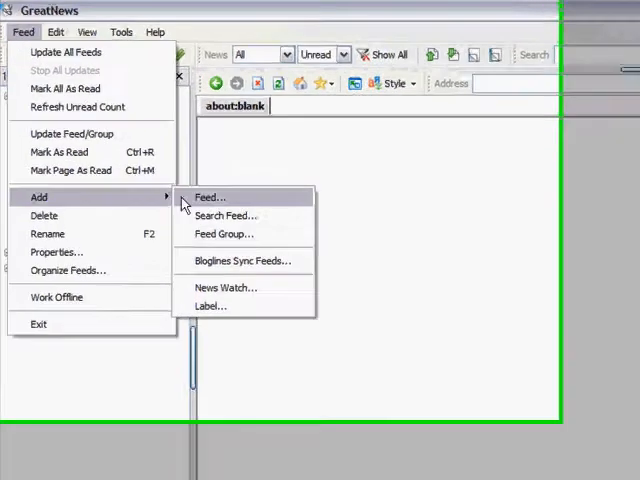
{"action": "left_click", "coordinate": [210, 196]}
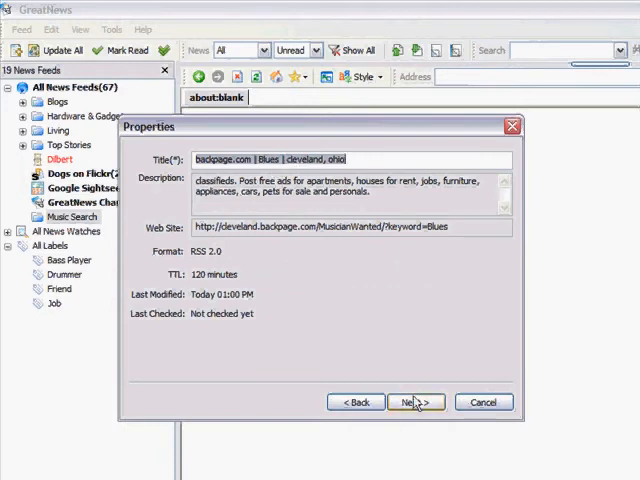
{"action": "left_click", "coordinate": [416, 402]}
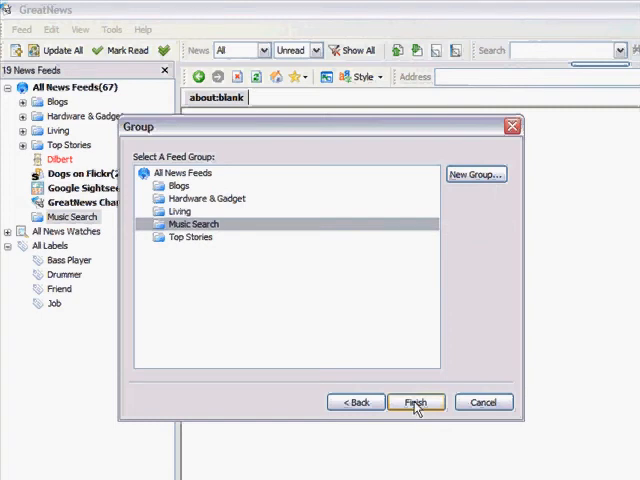
{"action": "left_click", "coordinate": [414, 400]}
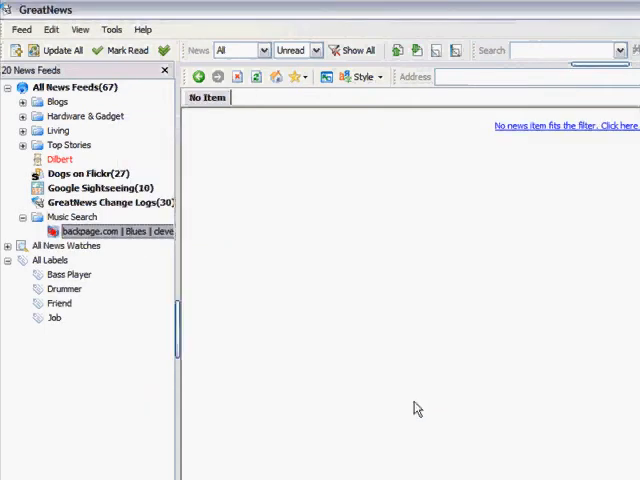
{"action": "left_click", "coordinate": [104, 232]}
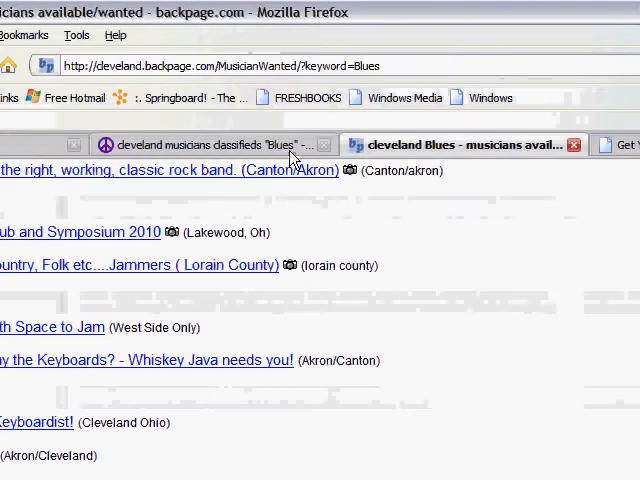
Go to Cleveland craigslist in Firefox and enter the musicians classifieds
{"action": "left_click", "coordinate": [210, 144]}
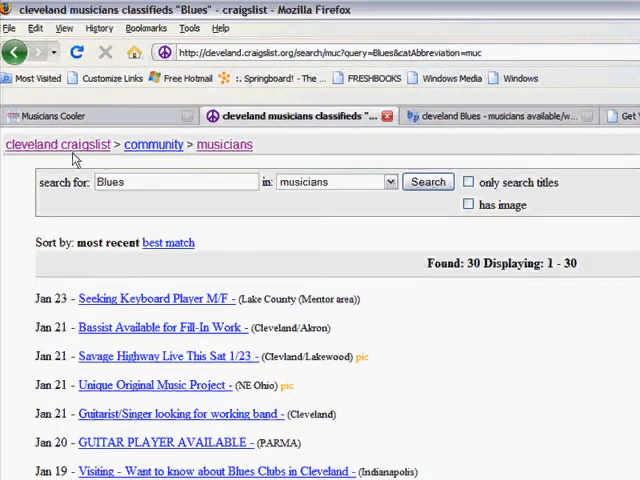
{"action": "left_click", "coordinate": [58, 144]}
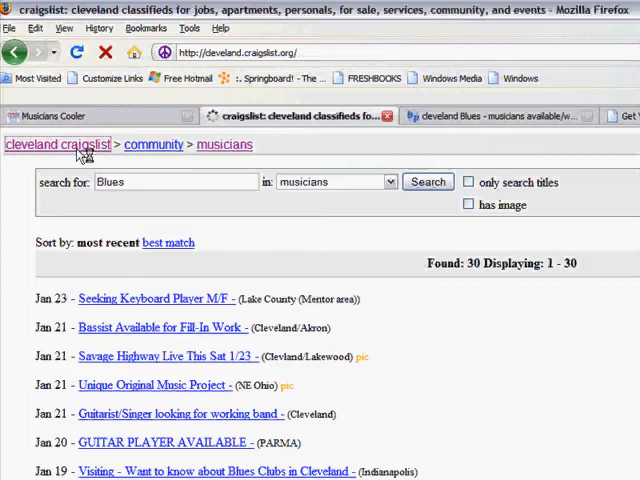
{"action": "left_click", "coordinate": [60, 144]}
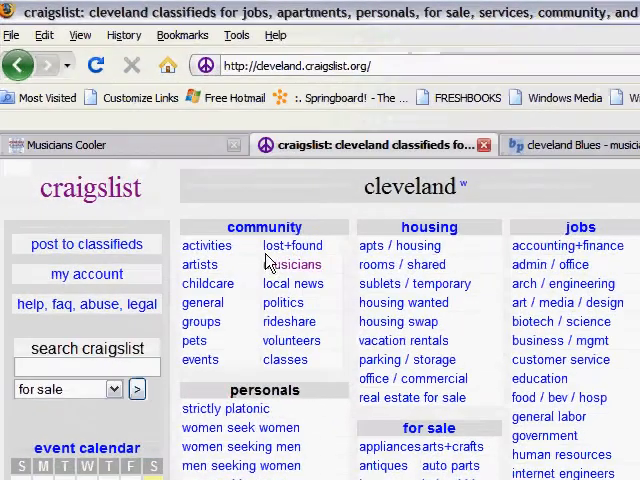
{"action": "left_click", "coordinate": [292, 264]}
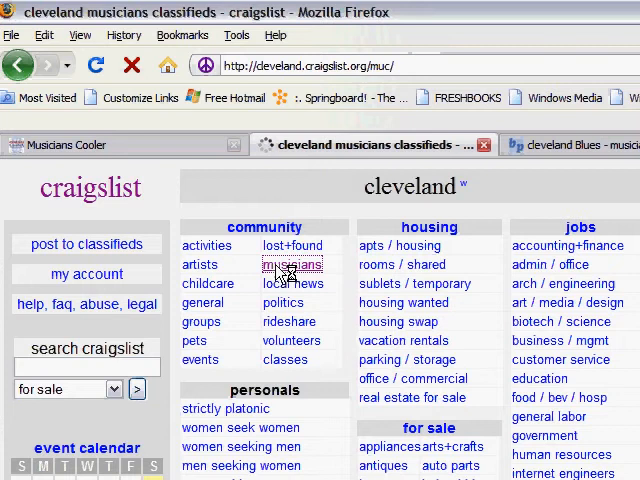
{"action": "left_click", "coordinate": [292, 264]}
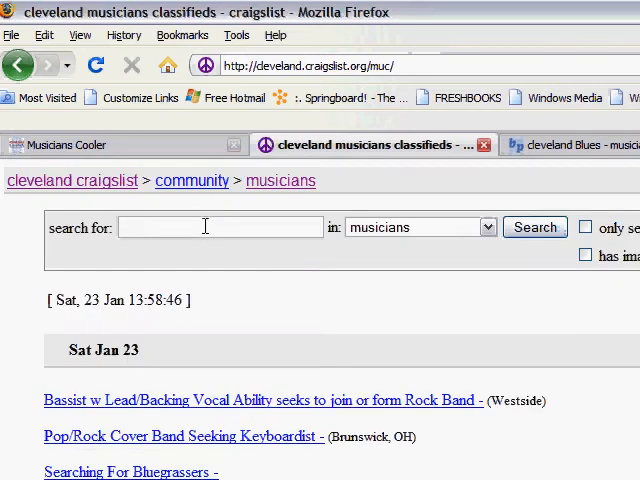
Search the musicians classifieds for 'Blues', returning 30 ads
{"action": "type", "text": "Blues"}
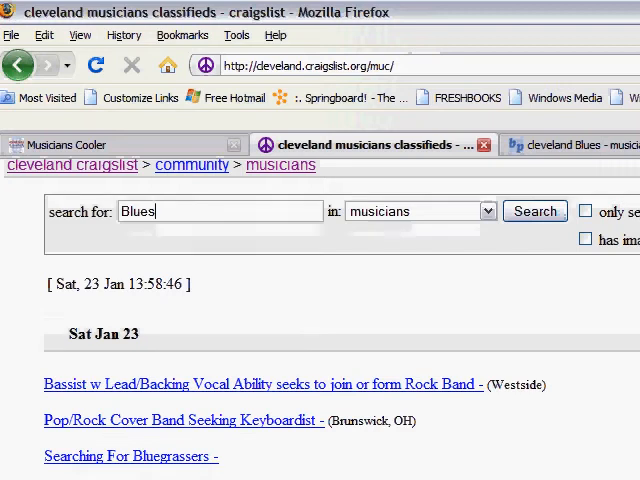
{"action": "scroll", "scroll_direction": "down", "scroll_amount": 3}
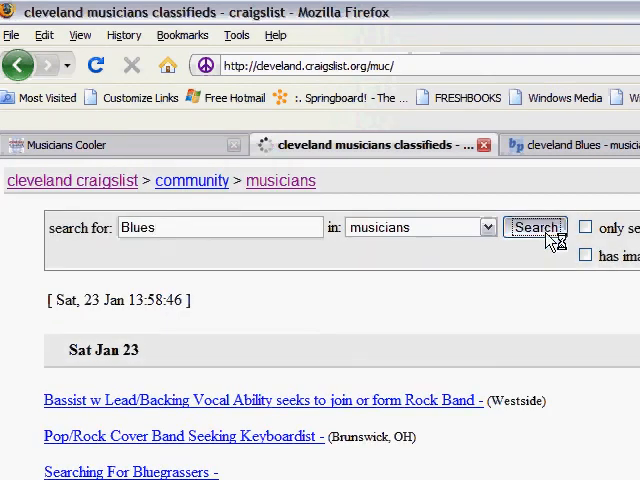
{"action": "left_click", "coordinate": [536, 228]}
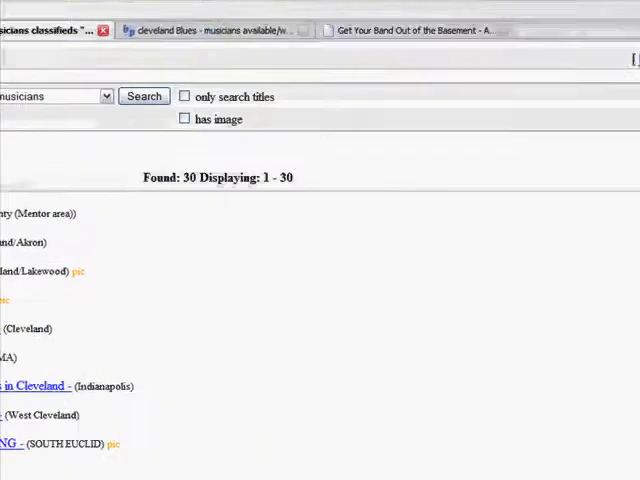
{"action": "scroll", "scroll_direction": "down", "scroll_amount": 3}
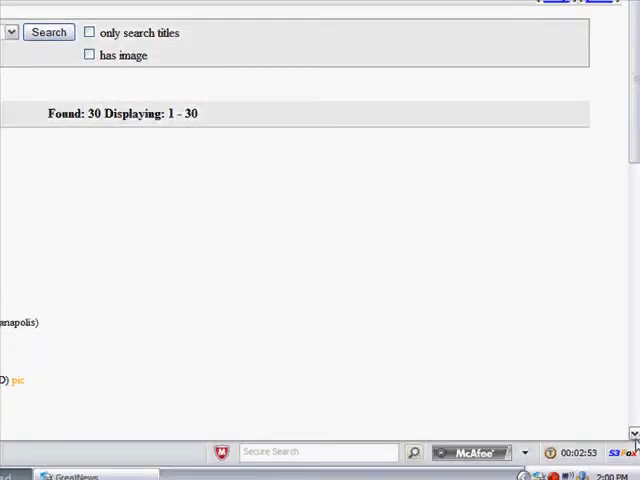
{"action": "scroll", "scroll_direction": "down", "scroll_amount": 3}
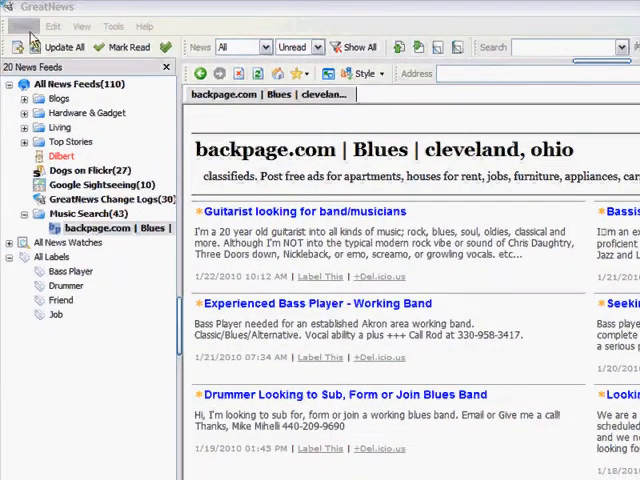
Subscribe to the craigslist Cleveland musicians 'Blues' search URL under the Music Search group
{"action": "left_click", "coordinate": [24, 26]}
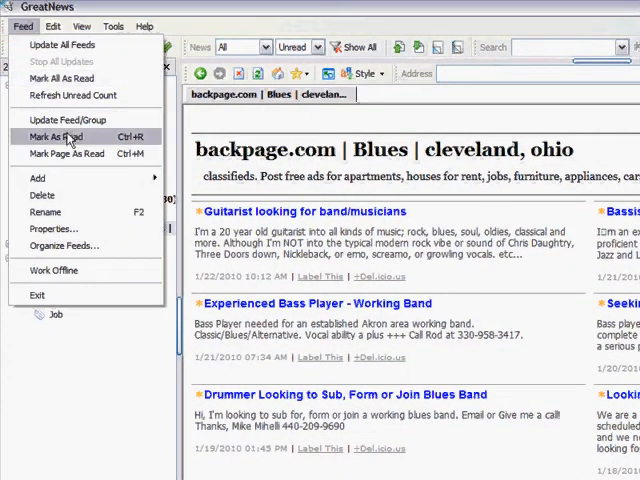
{"action": "left_click", "coordinate": [36, 176]}
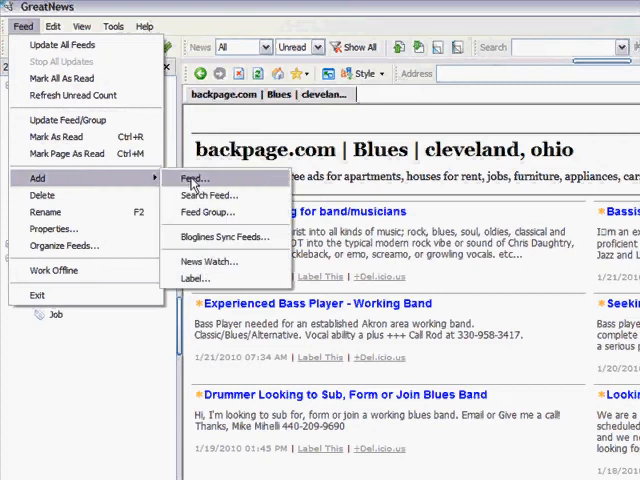
{"action": "left_click", "coordinate": [194, 178]}
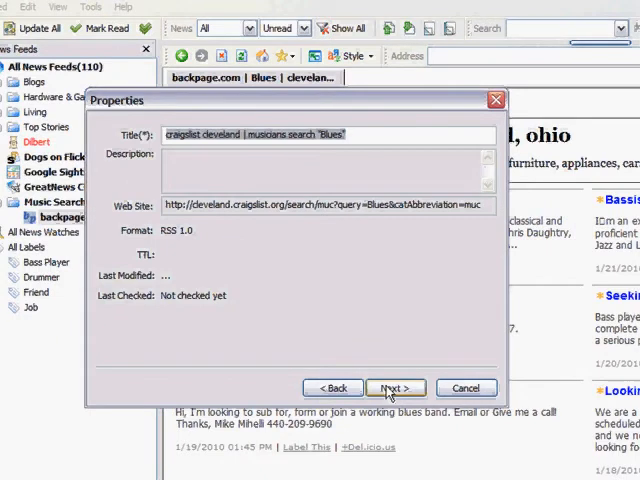
{"action": "left_click", "coordinate": [396, 388]}
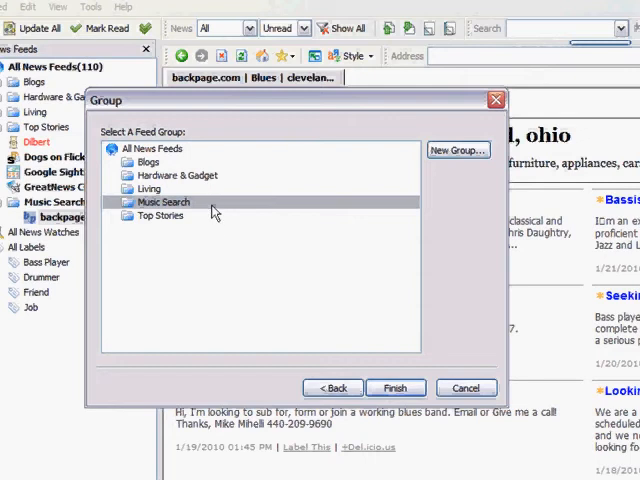
{"action": "left_click", "coordinate": [396, 388]}
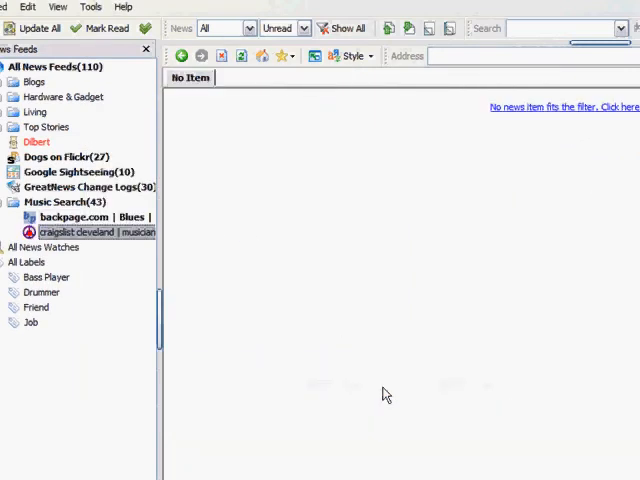
Tag the craigslist bassist ad as Bass Player and read through the remaining blues ads
{"action": "left_click", "coordinate": [90, 232]}
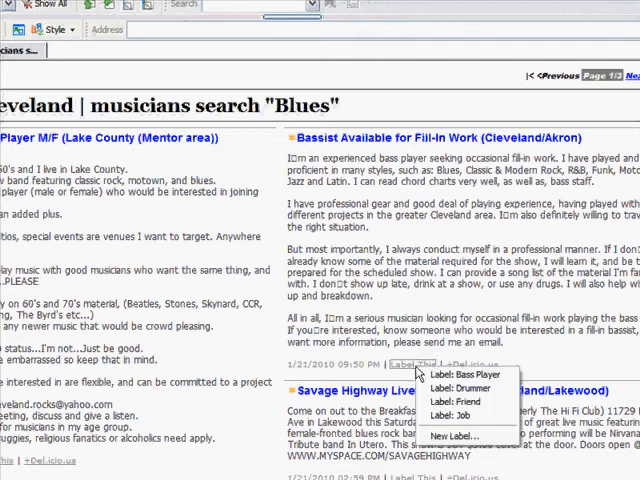
{"action": "left_click", "coordinate": [432, 378]}
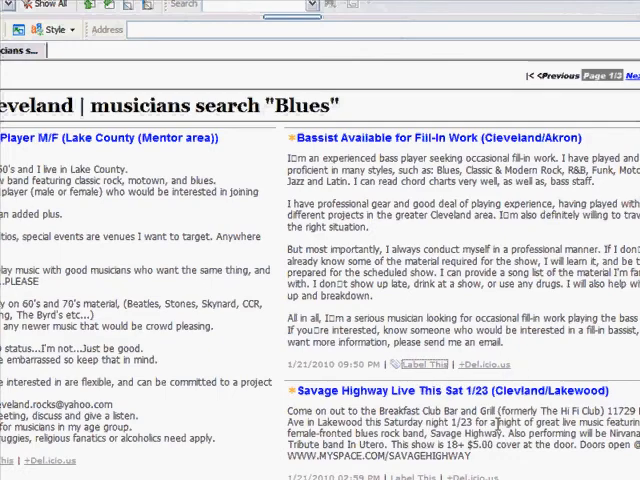
{"action": "scroll", "scroll_direction": "down", "scroll_amount": 3}
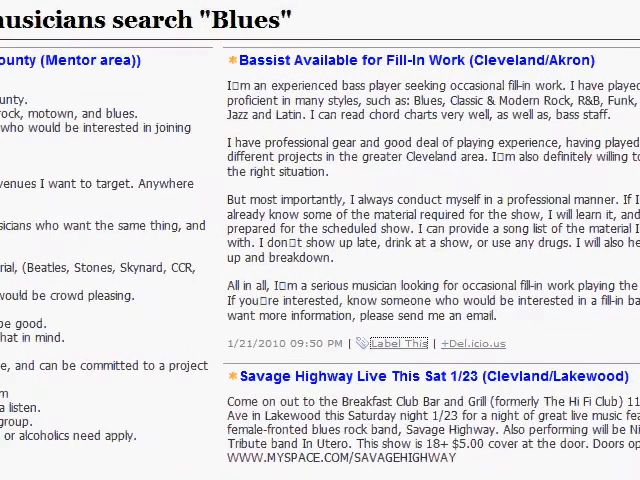
{"action": "scroll", "scroll_direction": "down", "scroll_amount": 3}
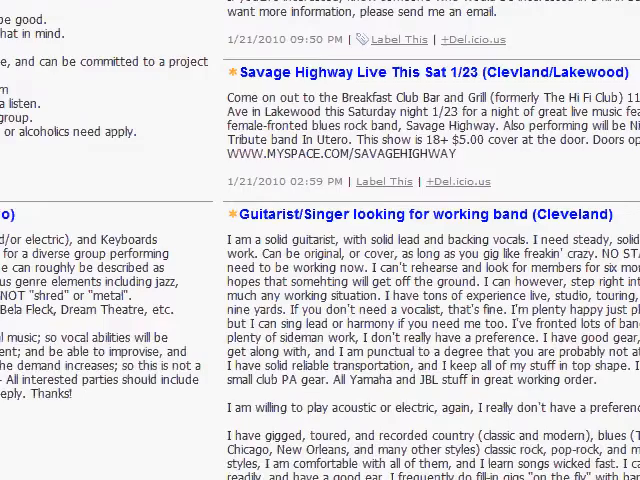
{"action": "scroll", "scroll_direction": "down", "scroll_amount": 3}
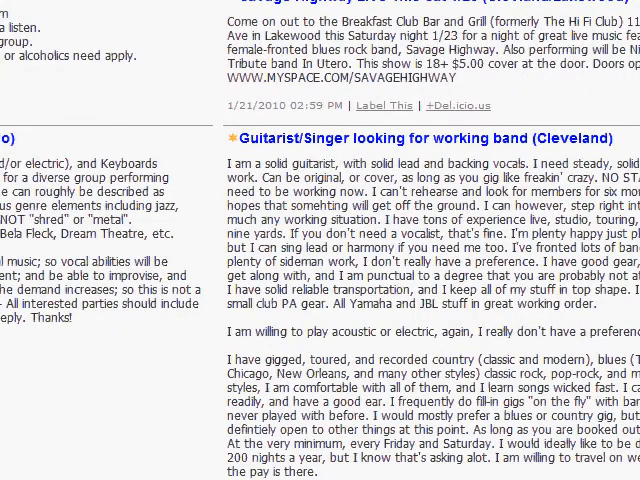
{"action": "scroll", "scroll_direction": "down", "scroll_amount": 3}
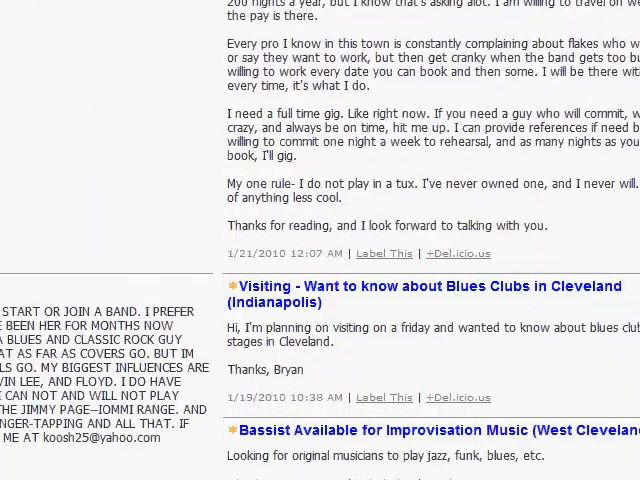
{"action": "scroll", "scroll_direction": "down", "scroll_amount": 3}
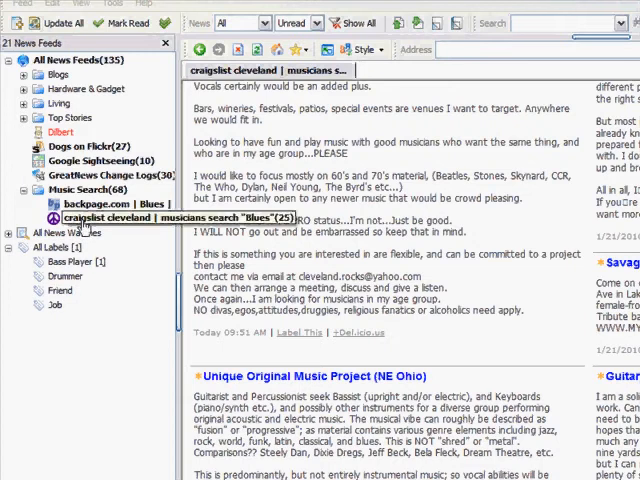
Tag the drummer ad in the Backpage Blues feed with the Drummer label
{"action": "left_click", "coordinate": [100, 204]}
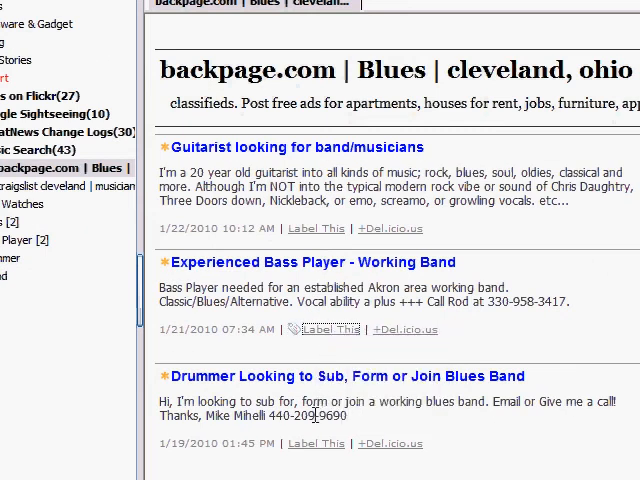
{"action": "left_click", "coordinate": [316, 444]}
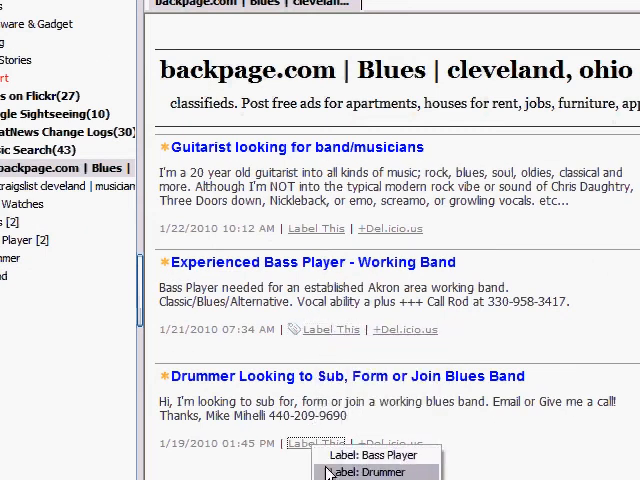
{"action": "left_click", "coordinate": [380, 472]}
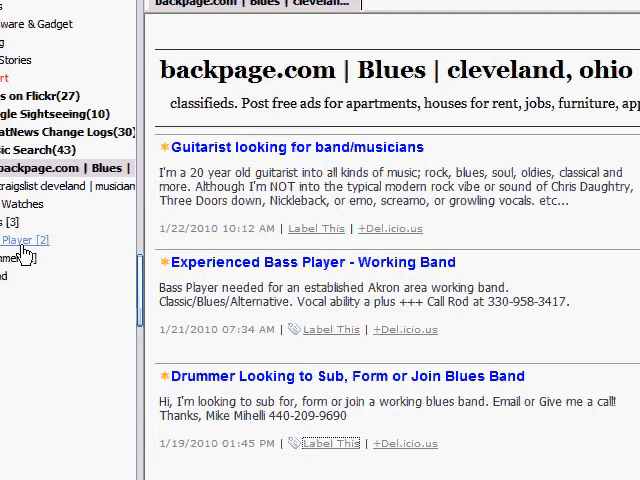
{"action": "mouse_move", "coordinate": [40, 192]}
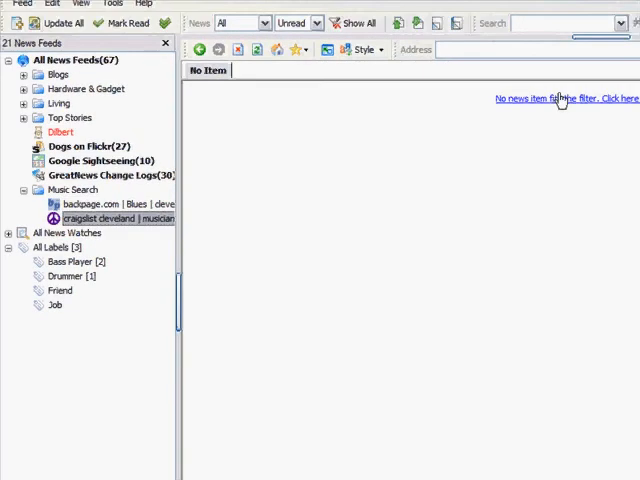
Glance at the Craigslist feed, then reload the Backpage Blues feed's ads
{"action": "left_click", "coordinate": [110, 218]}
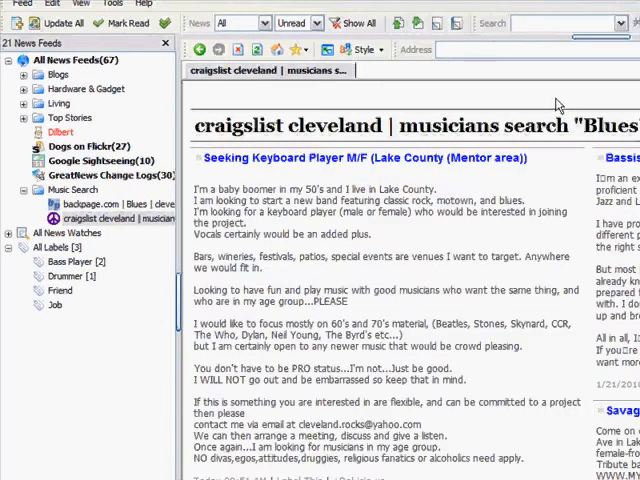
{"action": "mouse_move", "coordinate": [210, 178]}
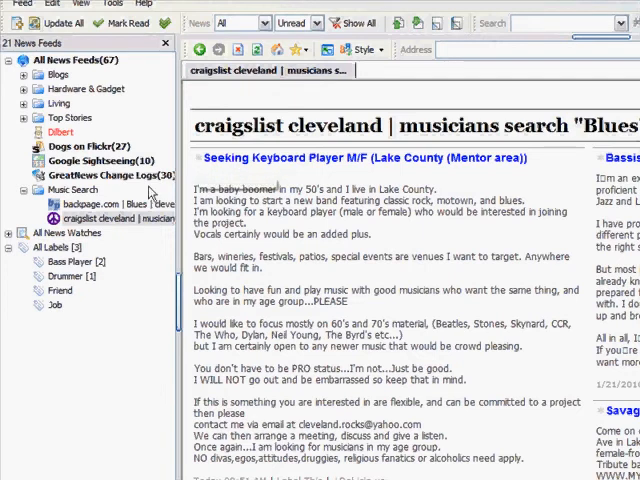
{"action": "left_click", "coordinate": [110, 204]}
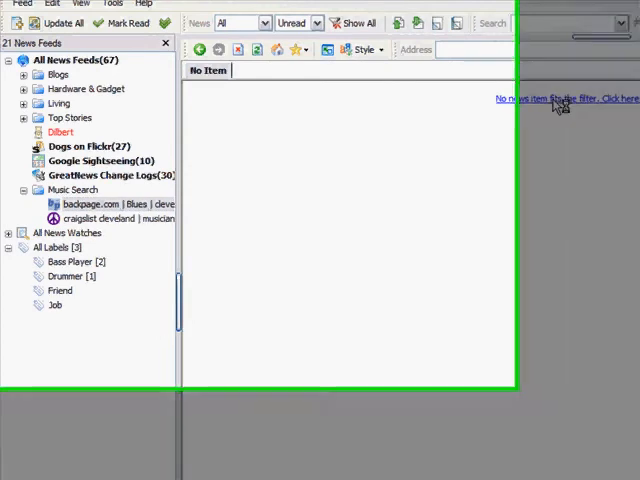
{"action": "left_click", "coordinate": [116, 204]}
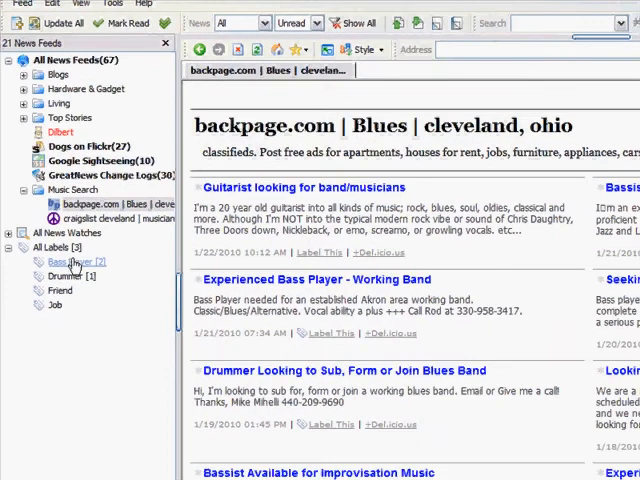
{"action": "left_click", "coordinate": [72, 260]}
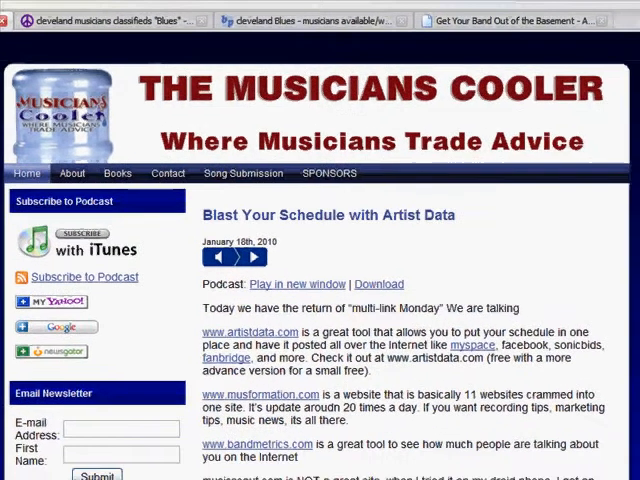
Copy the Musicians Cooler 'Subscribe in a reader' feed link address in Firefox
{"action": "scroll", "scroll_direction": "down", "scroll_amount": 3}
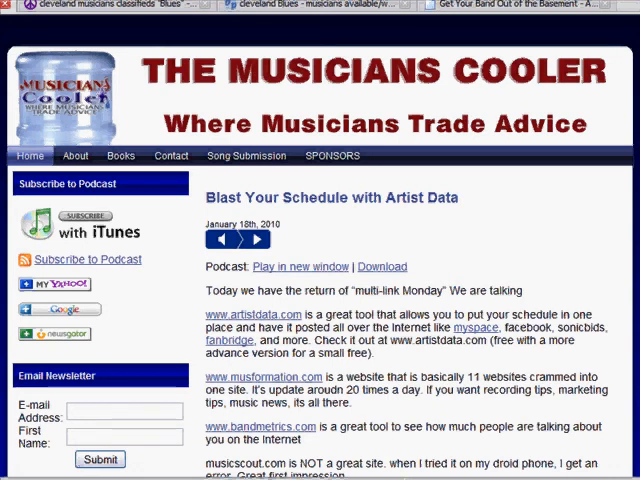
{"action": "scroll", "scroll_direction": "down", "scroll_amount": 3}
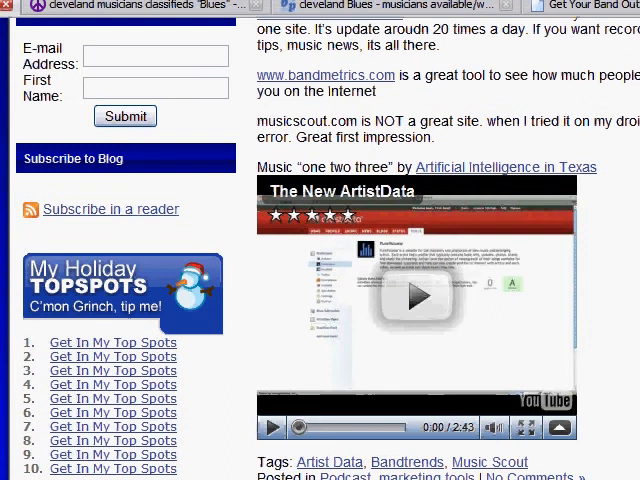
{"action": "right_click", "coordinate": [110, 208]}
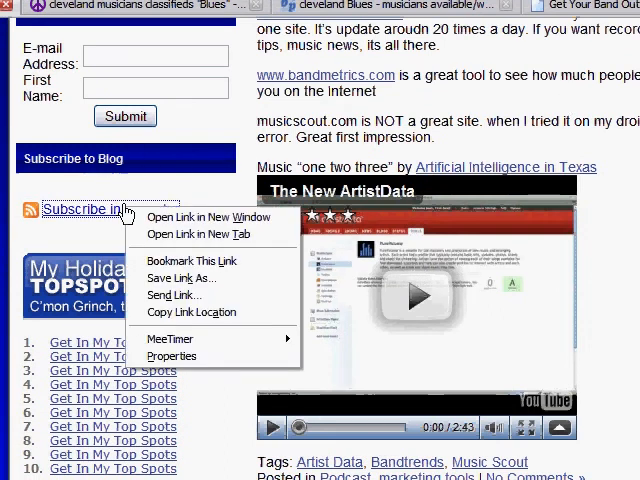
{"action": "mouse_move", "coordinate": [170, 324]}
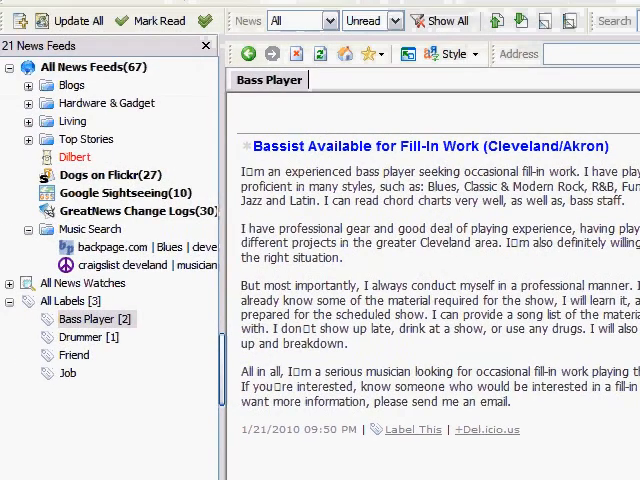
Add the Musicians Cooler blog feed via Feed > Add > Feed into the Music Search group
{"action": "left_click", "coordinate": [32, 20]}
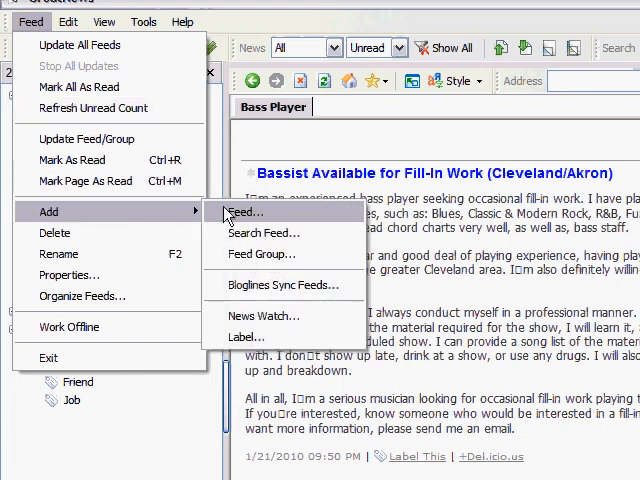
{"action": "left_click", "coordinate": [244, 212]}
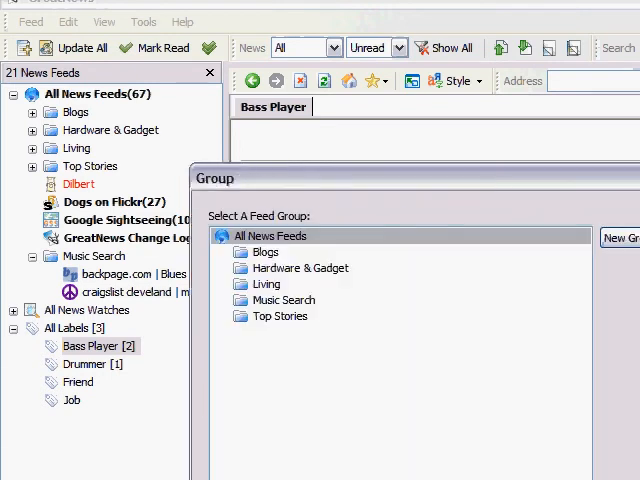
{"action": "left_click", "coordinate": [284, 300]}
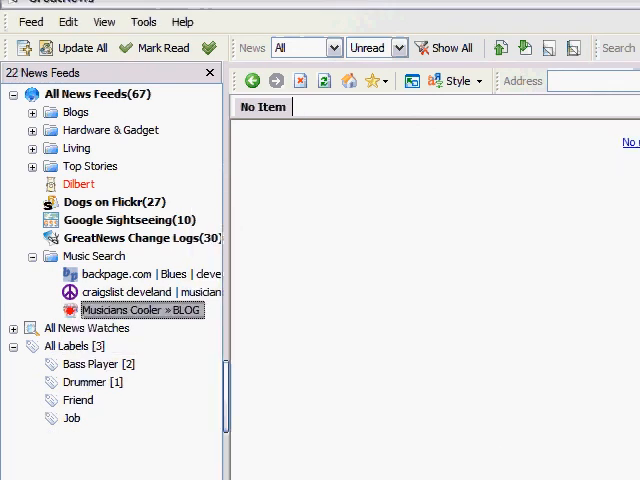
{"action": "left_click", "coordinate": [140, 310]}
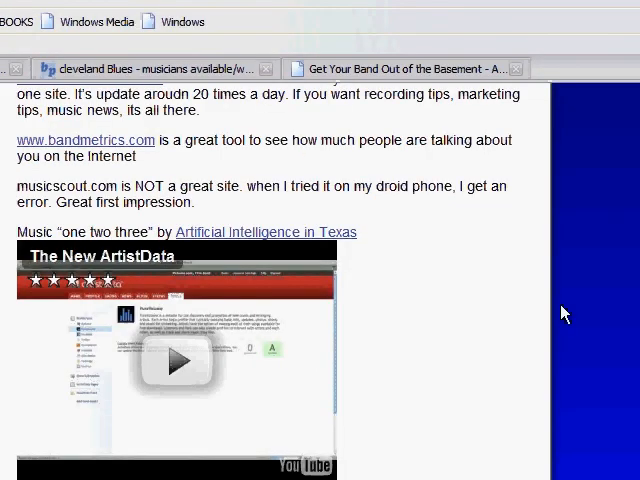
{"action": "mouse_move", "coordinate": [360, 184]}
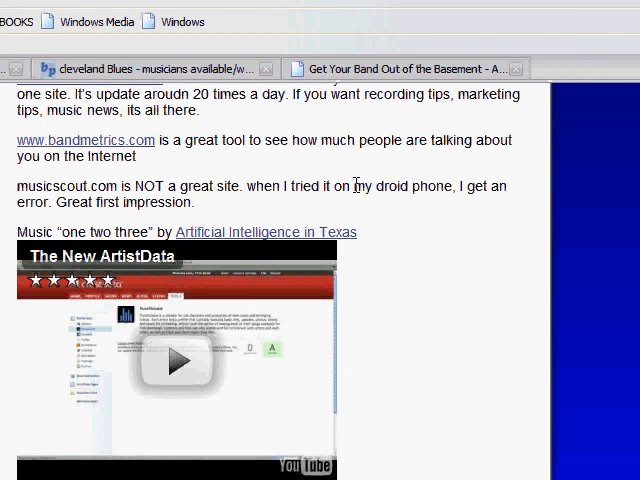